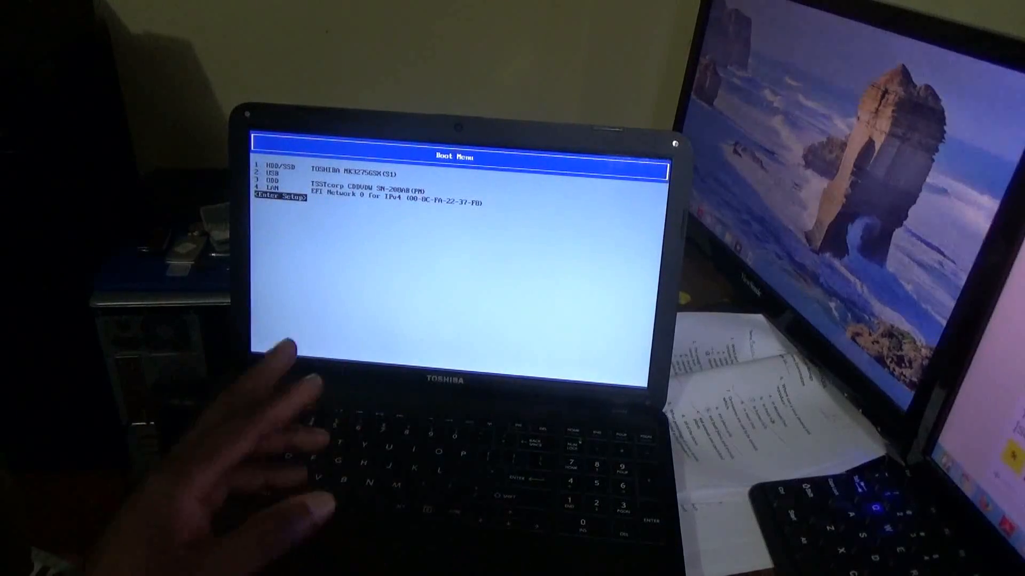
# Enter the firmware setup utility from the Toshiba Boot Menu.
pyautogui.press('Enter')
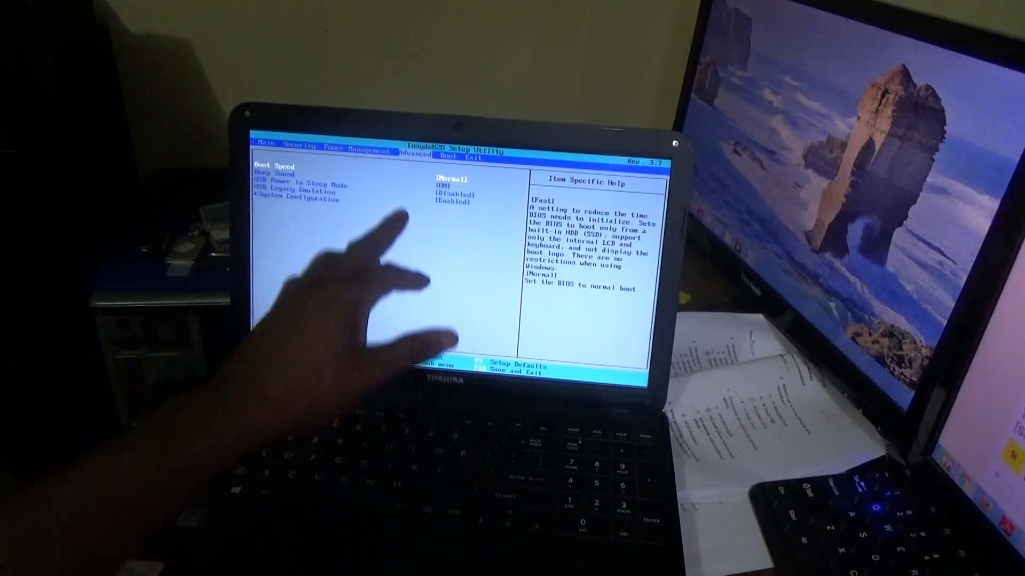
# Enter the System Configuration submenu where Boot Mode shows UEFI Boot.
pyautogui.press('down')
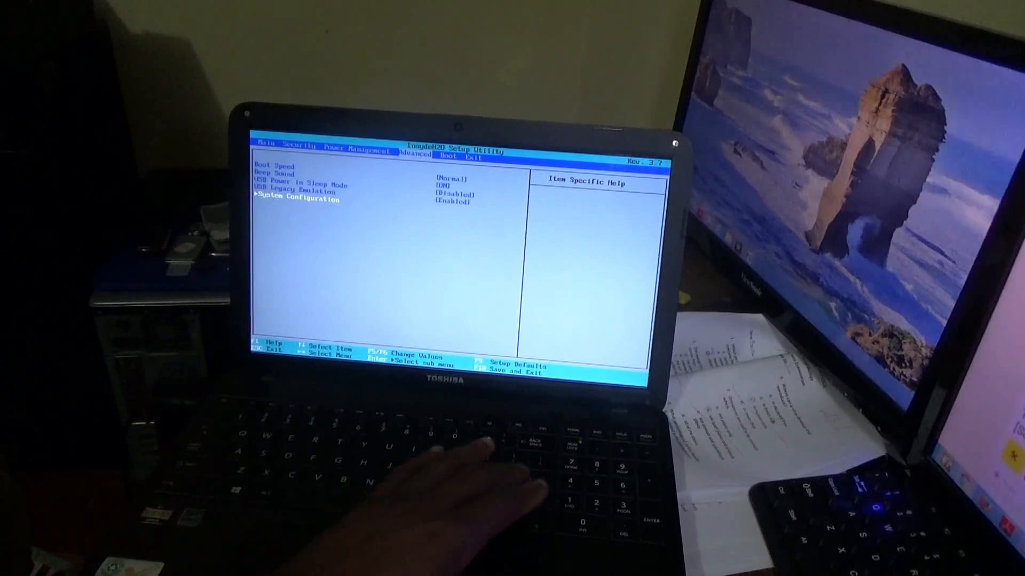
pyautogui.press('Enter')
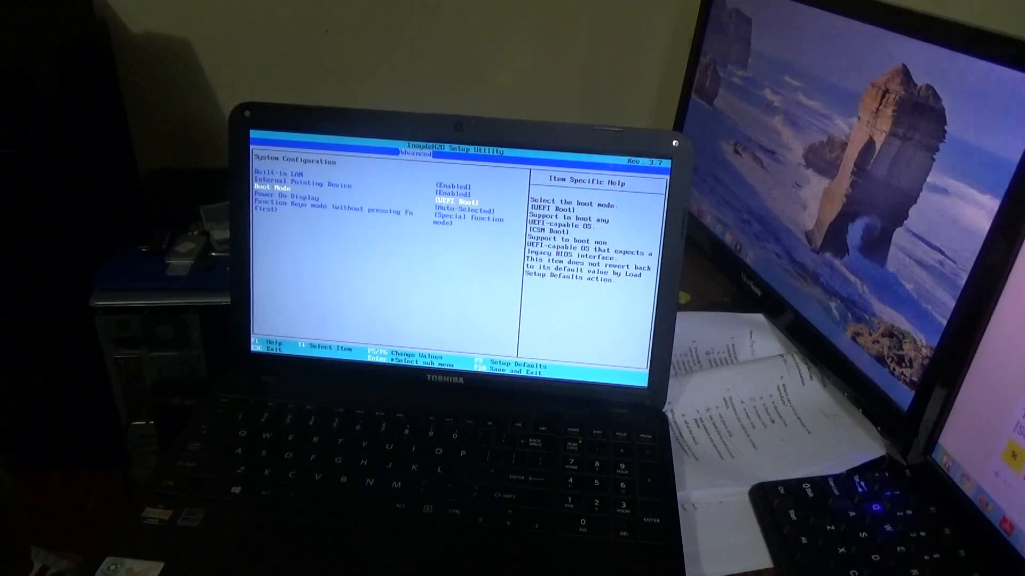
# Change Boot Mode from UEFI Boot to CSM Boot.
pyautogui.press('Enter')
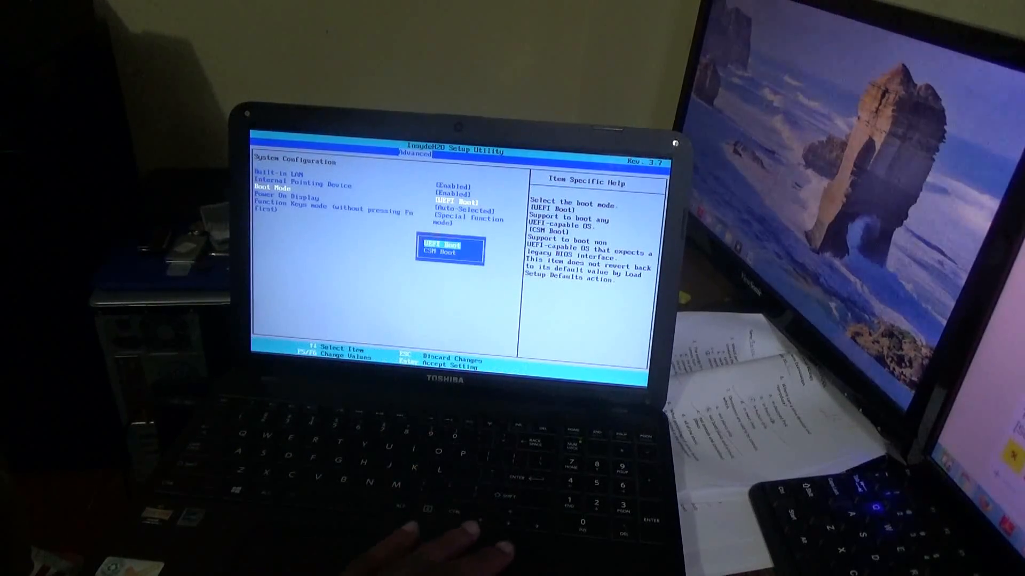
pyautogui.press('down')
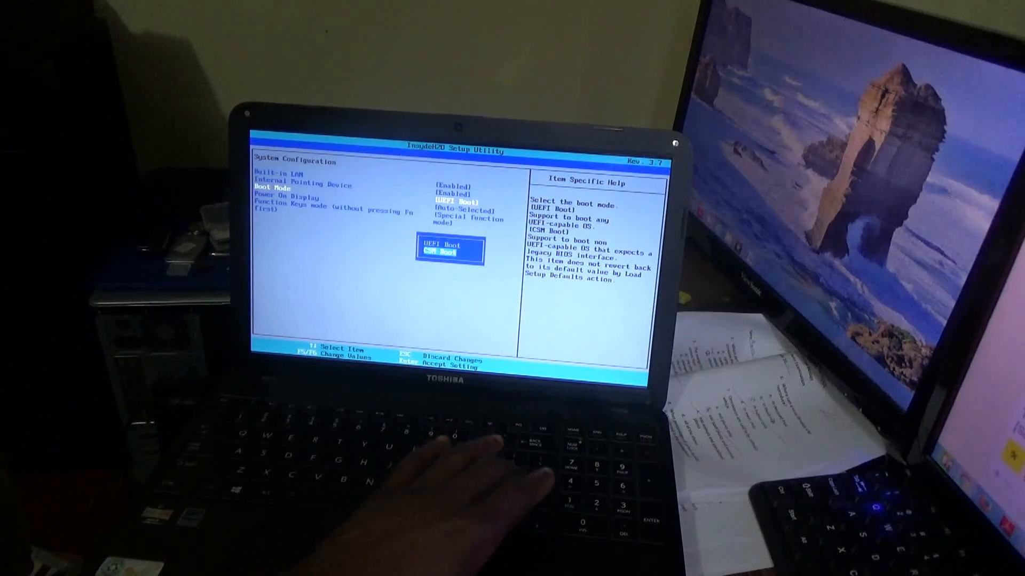
pyautogui.press('Enter')
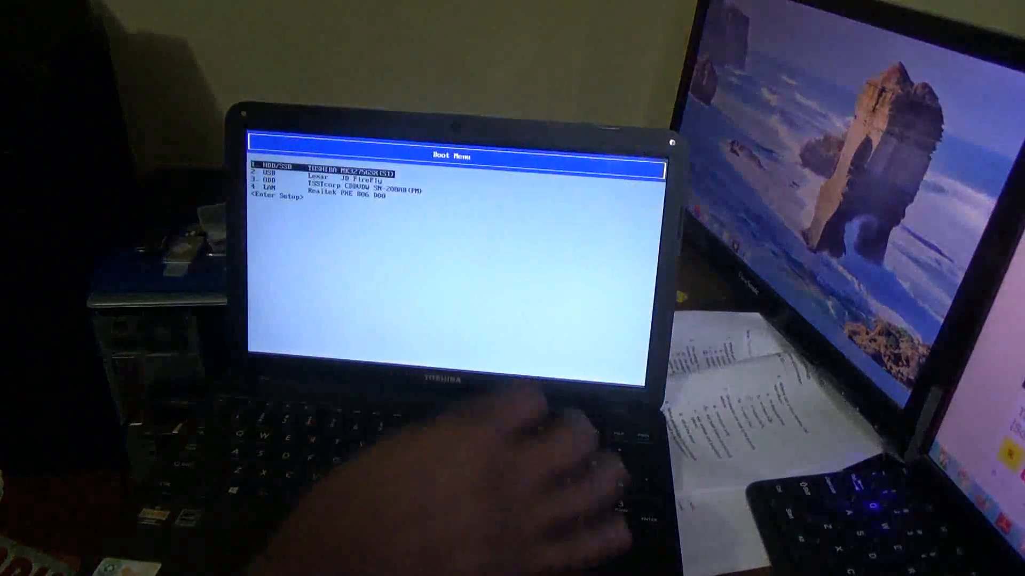
# Boot the laptop from the USB (Lexar JD FireFly) drive to start Windows setup.
pyautogui.press('down')
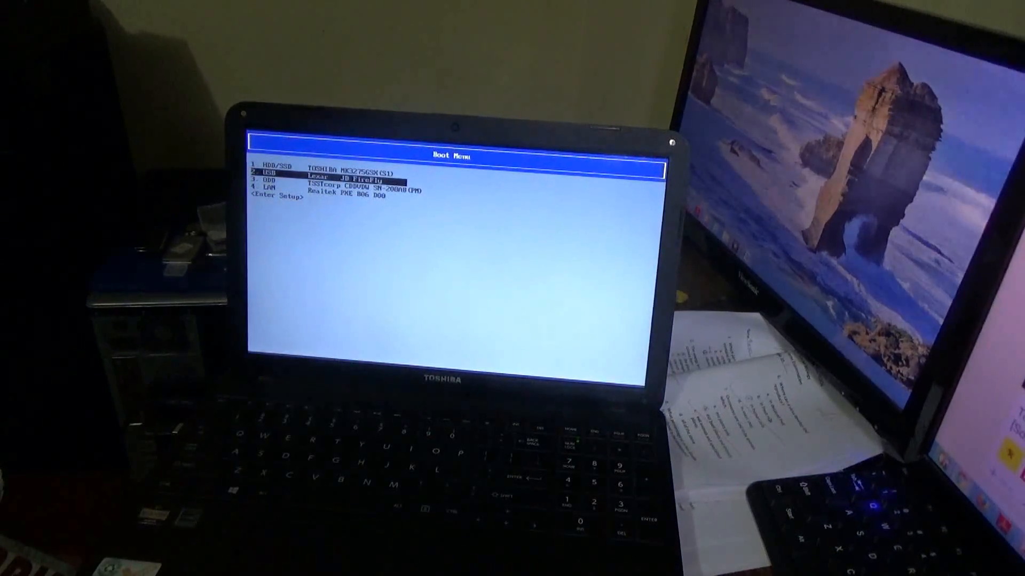
pyautogui.press('enter')
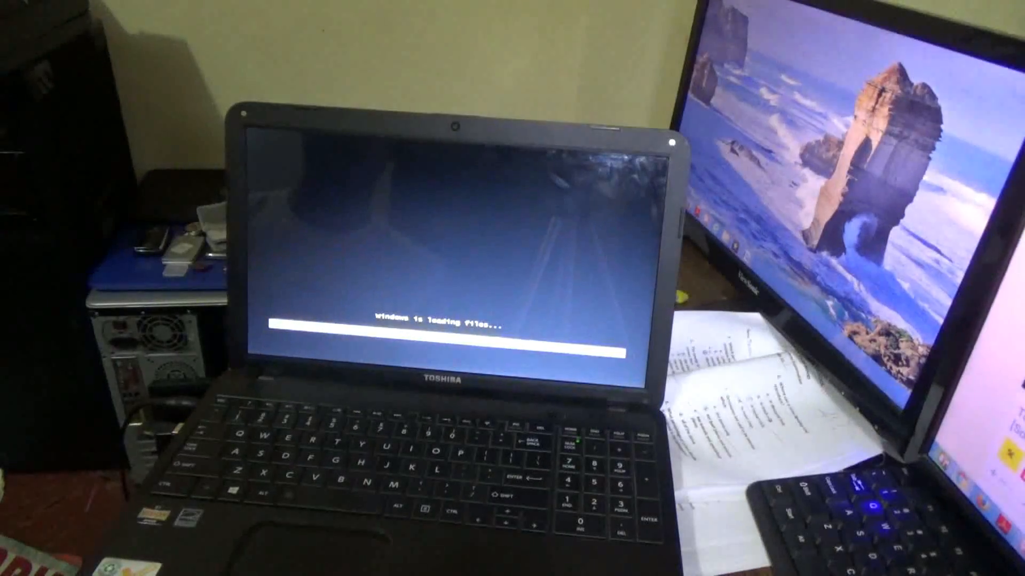